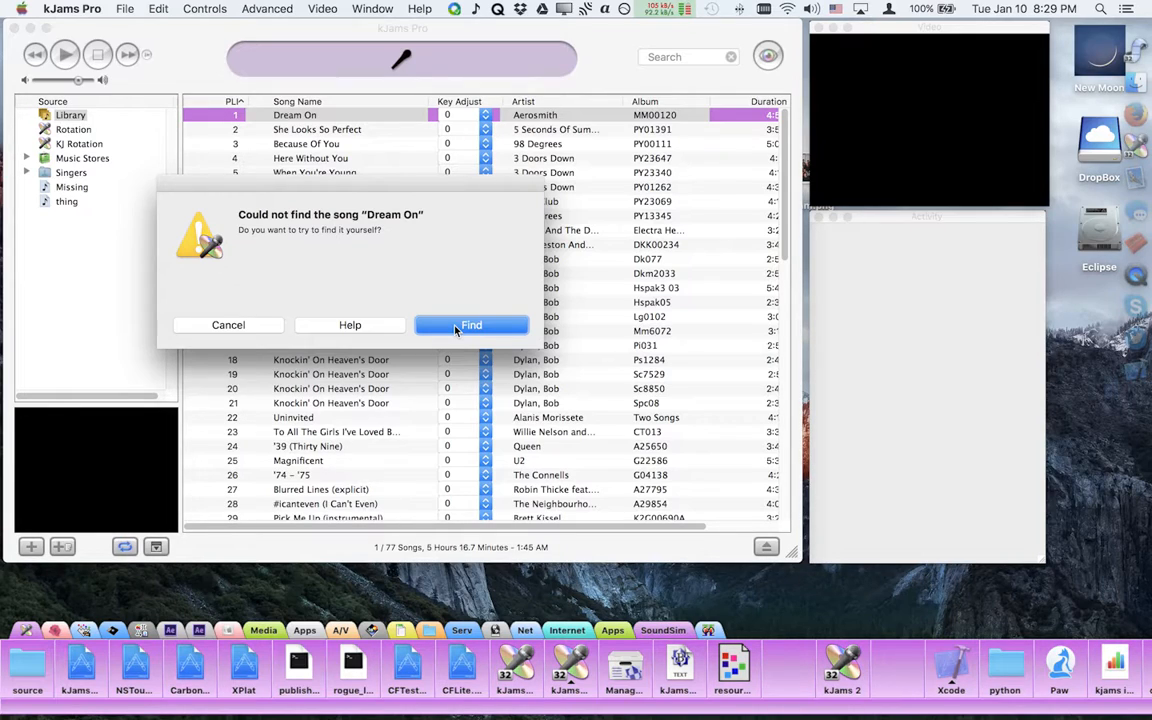
Choose Find on the 'Could not find the song' alert for Dream On.
click(471, 325)
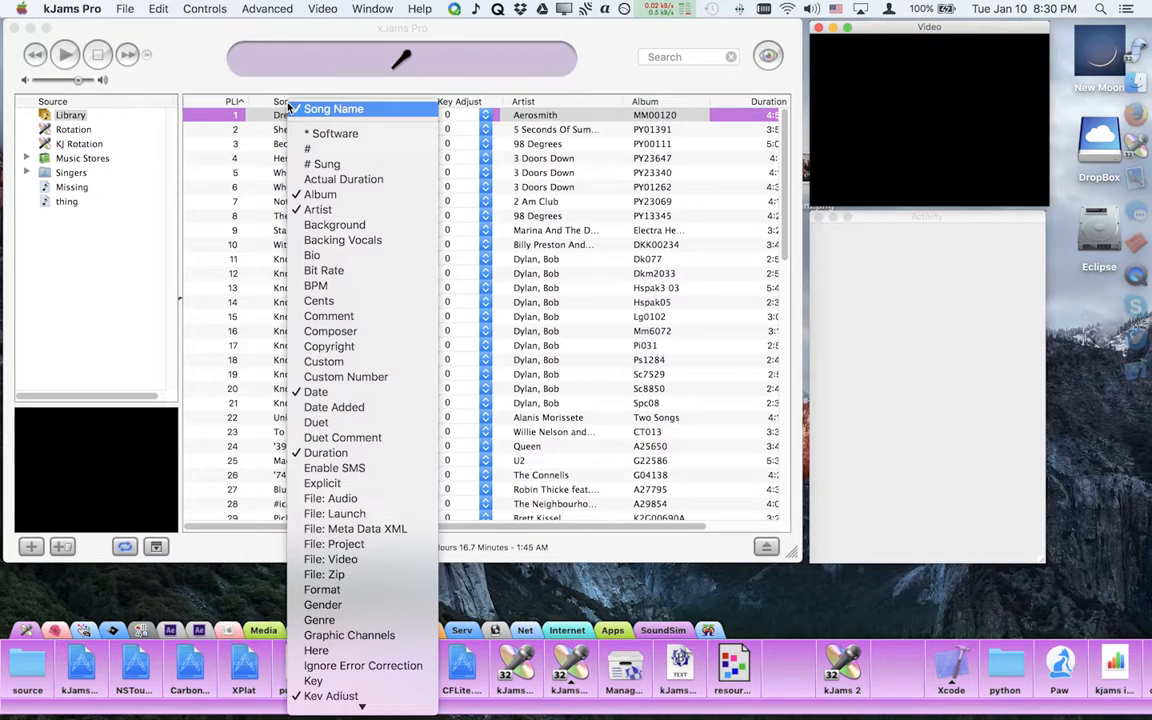
mouse_move(330, 498)
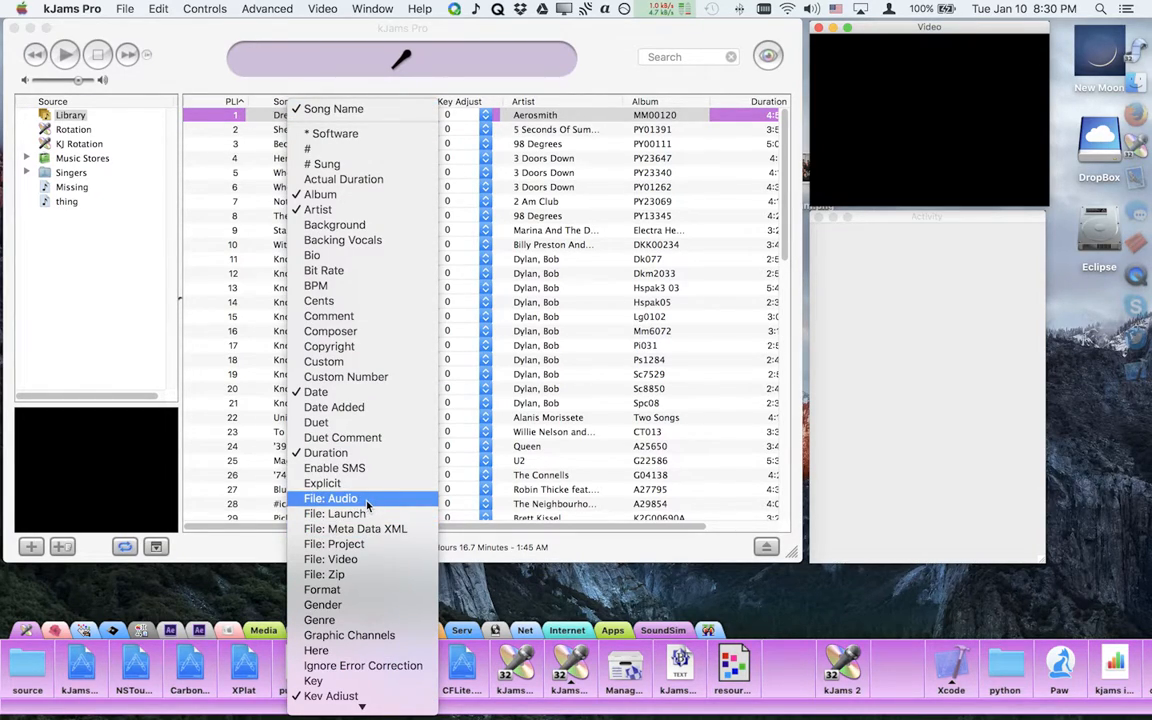
mouse_move(335, 513)
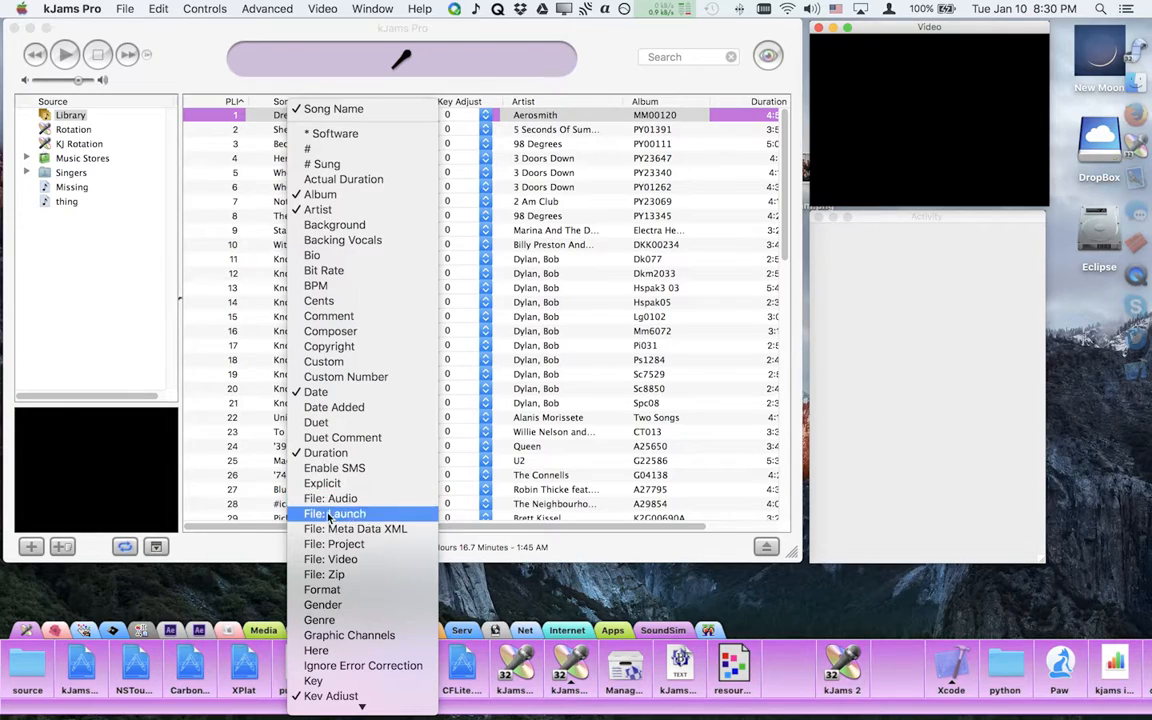
mouse_move(330, 498)
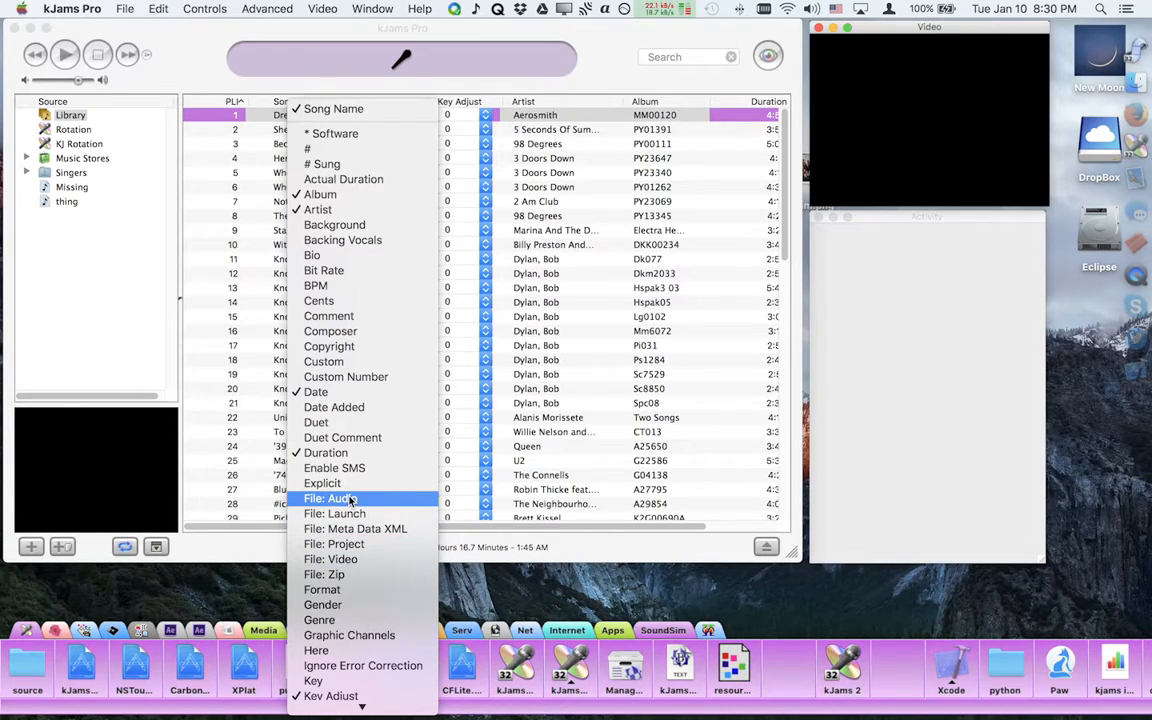
Add the File: Zip column to the song list via the column header menu.
click(329, 498)
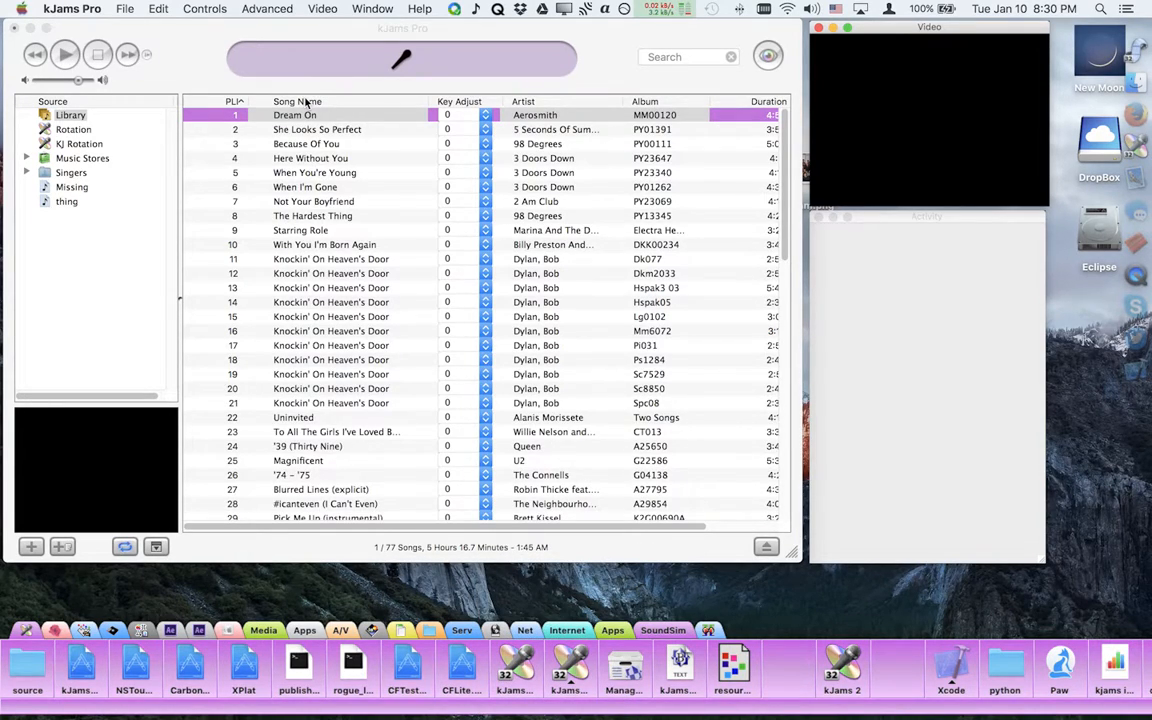
right_click(297, 101)
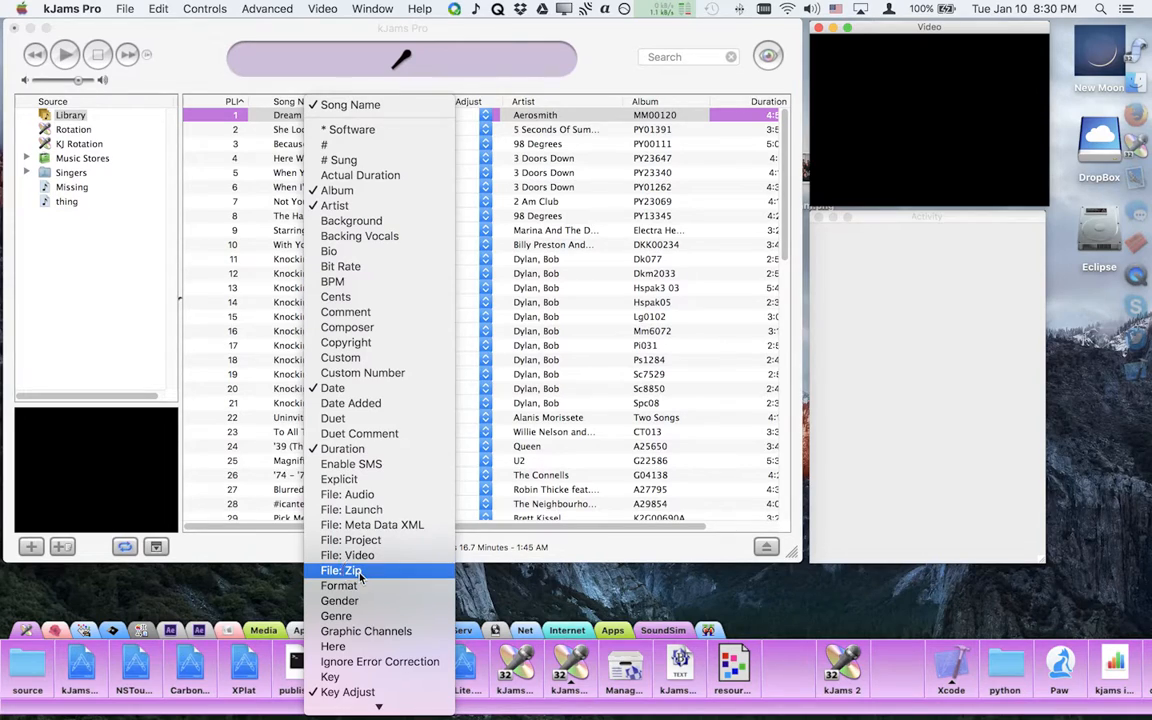
click(341, 570)
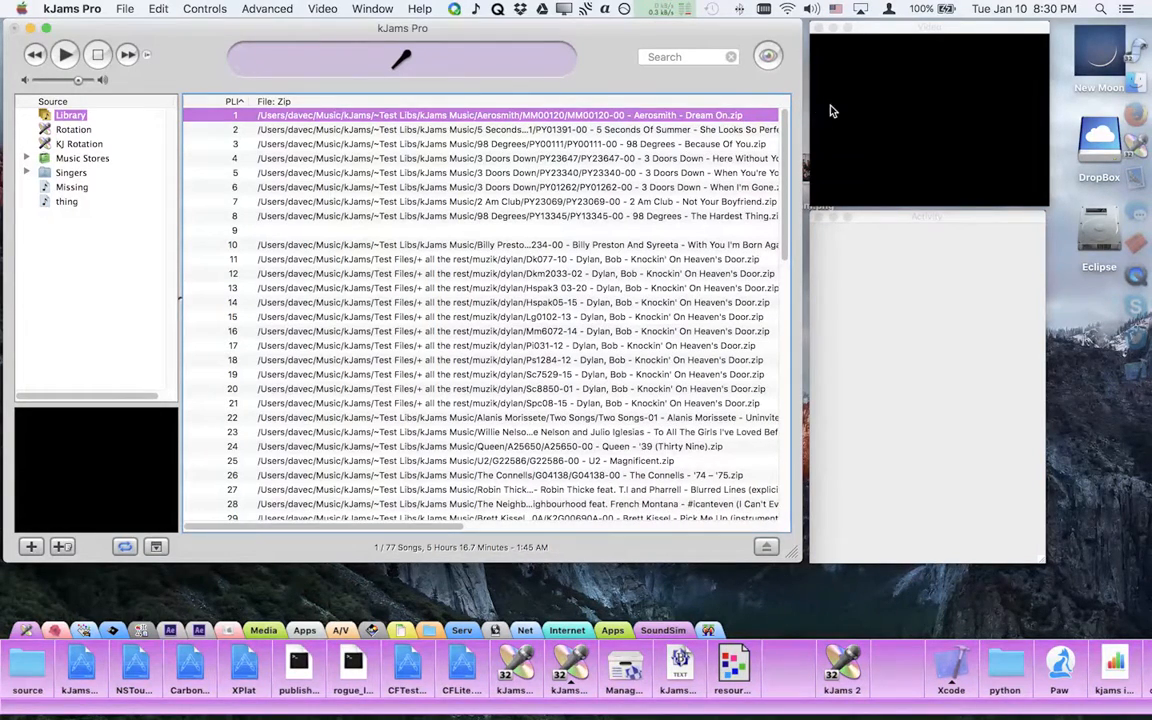
mouse_move(295, 121)
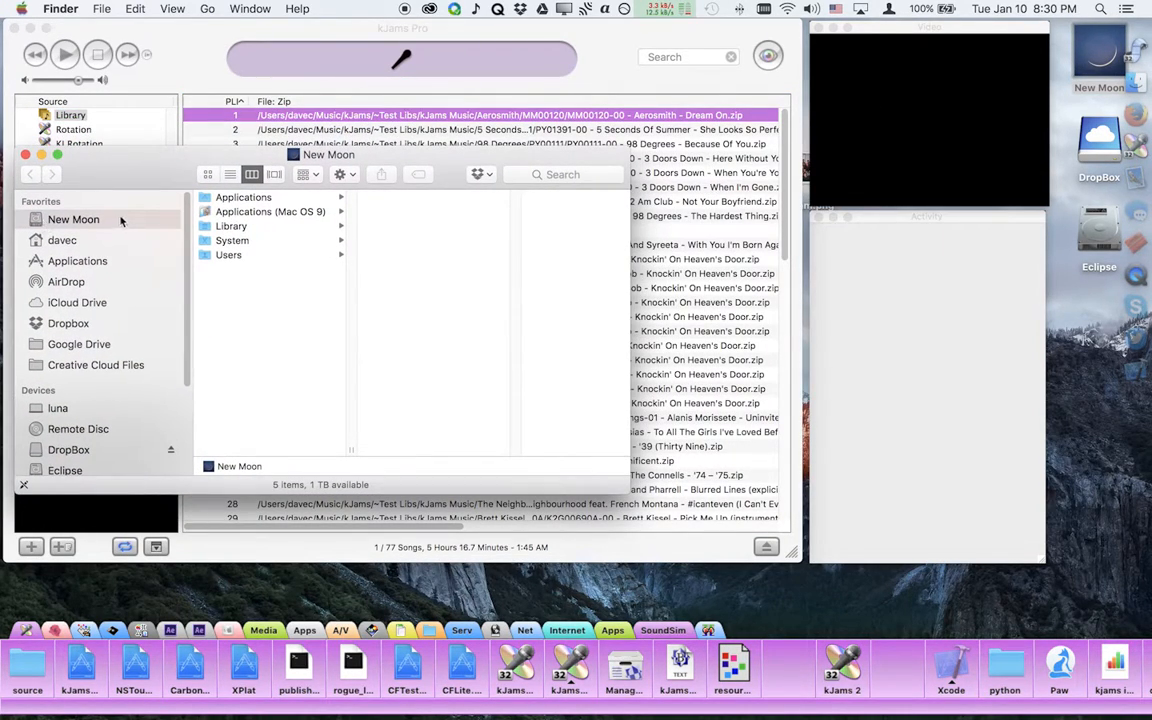
Browse from home into Music > kJams > ~Test Libs > ~kJams Library bad.
click(62, 240)
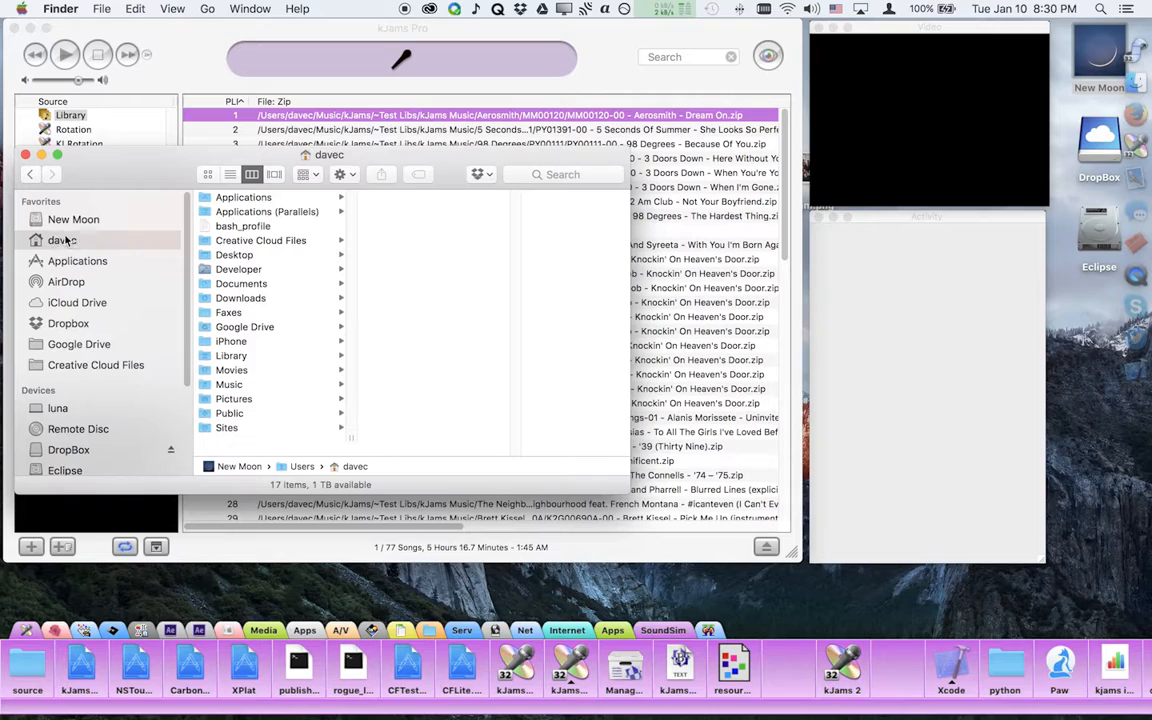
mouse_move(245, 382)
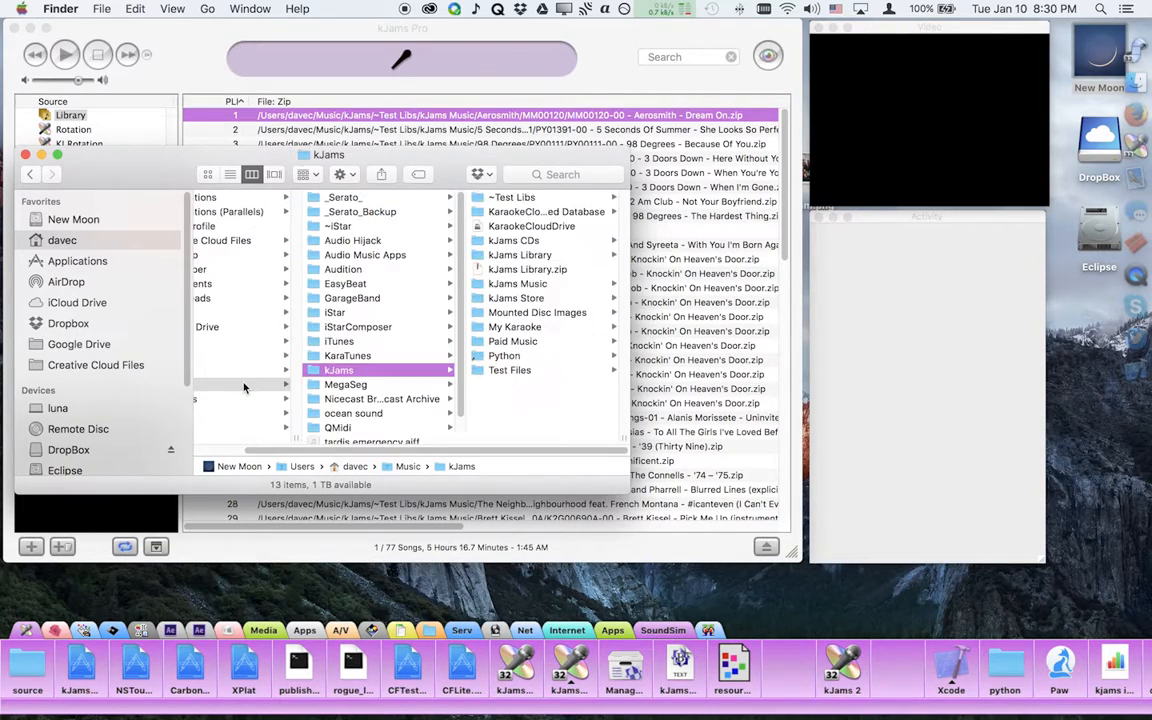
click(511, 197)
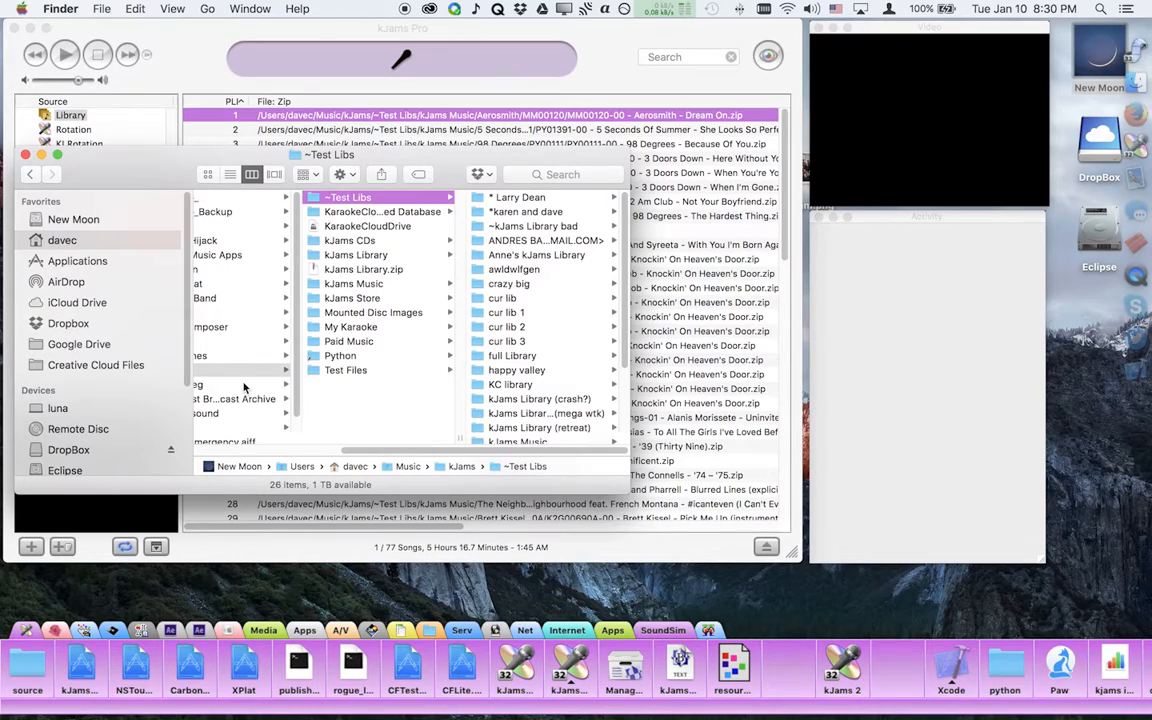
click(369, 225)
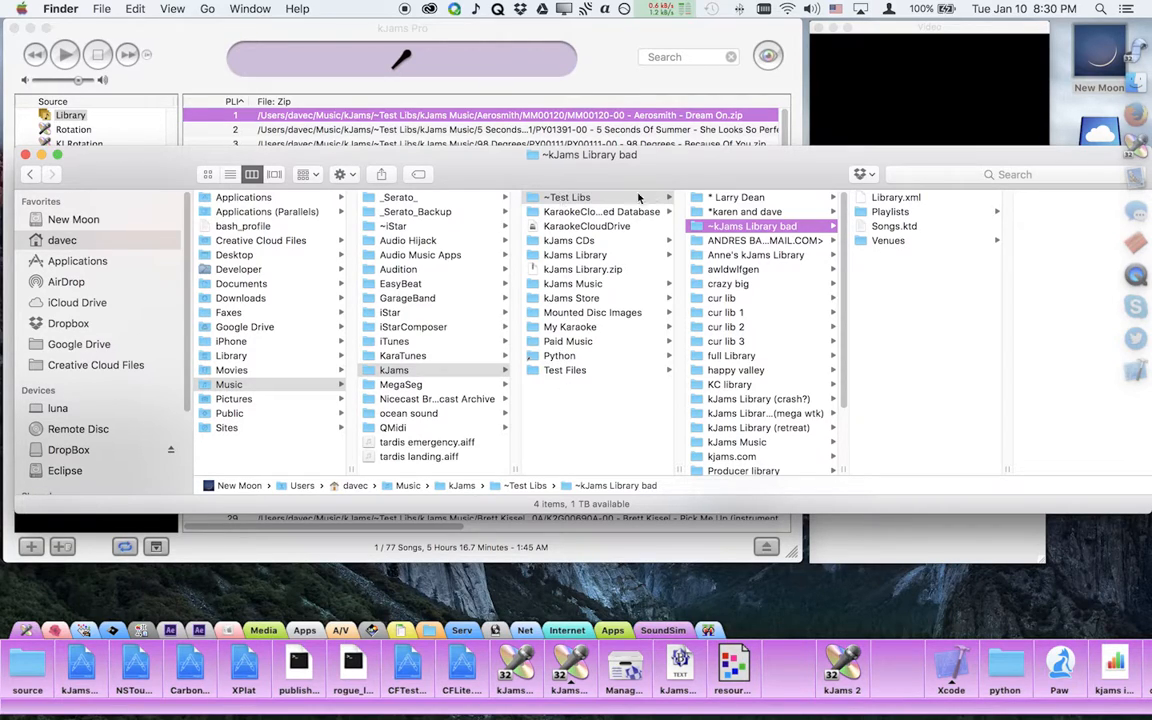
Browse cur lib > kJams Library (crash?) > kJams Music > Aerosmith, selecting the Dream On zip.
click(721, 298)
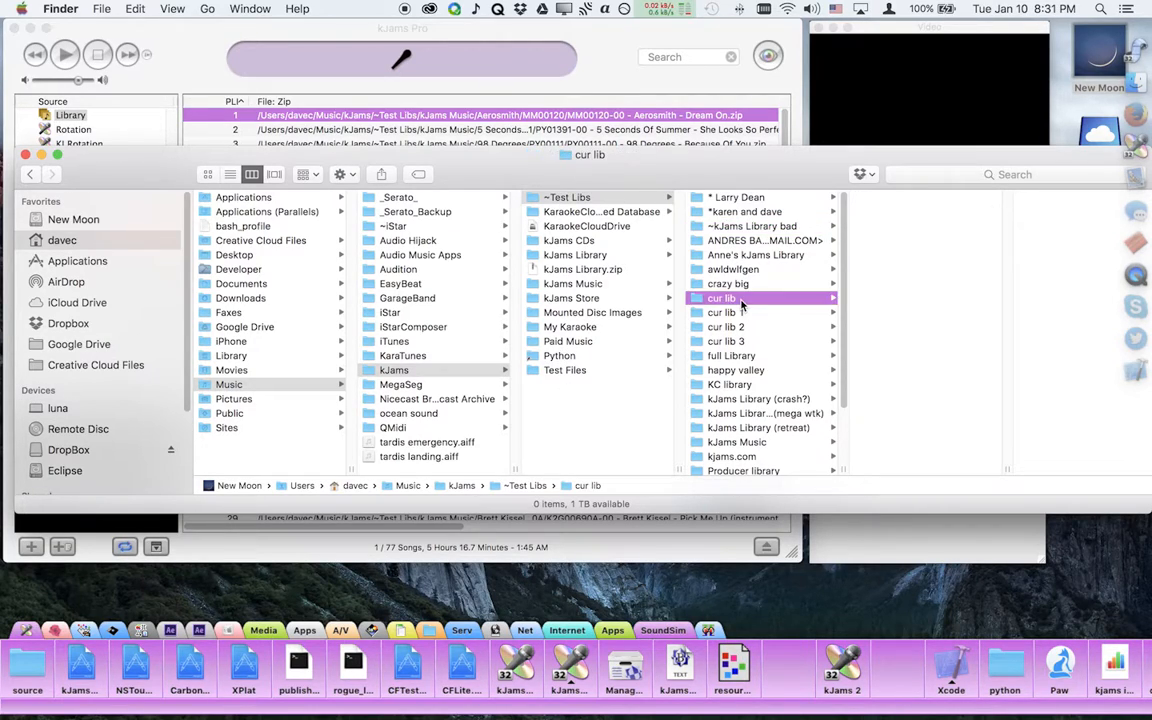
click(758, 398)
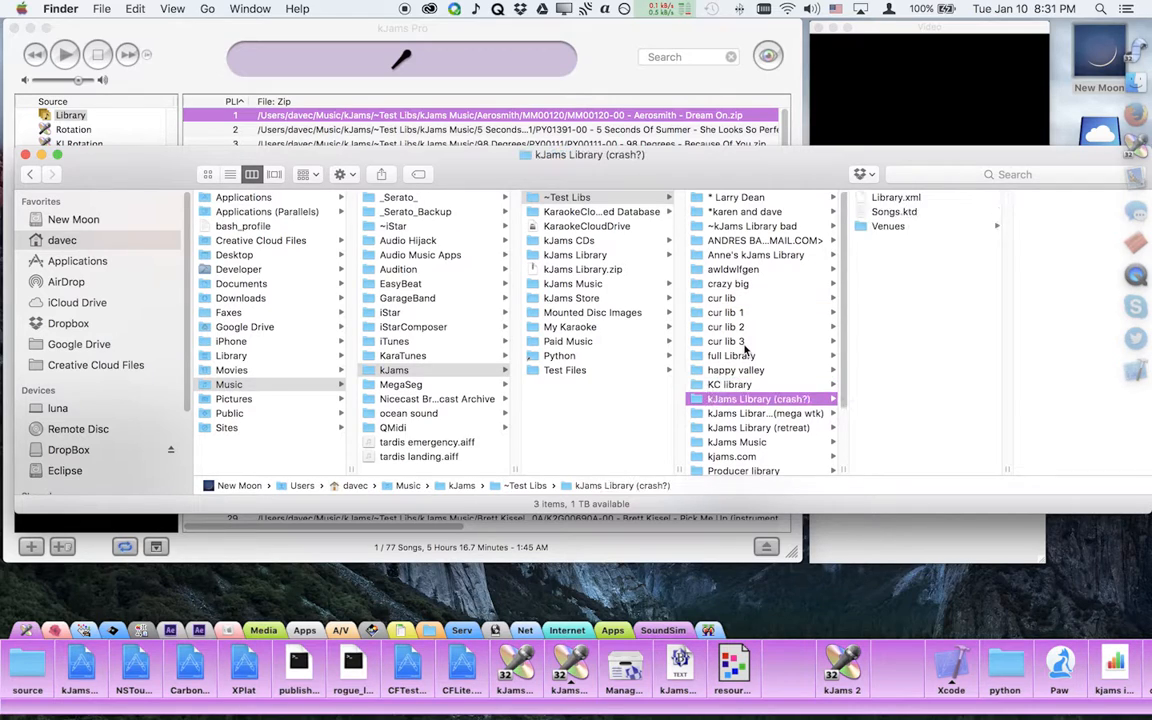
click(737, 442)
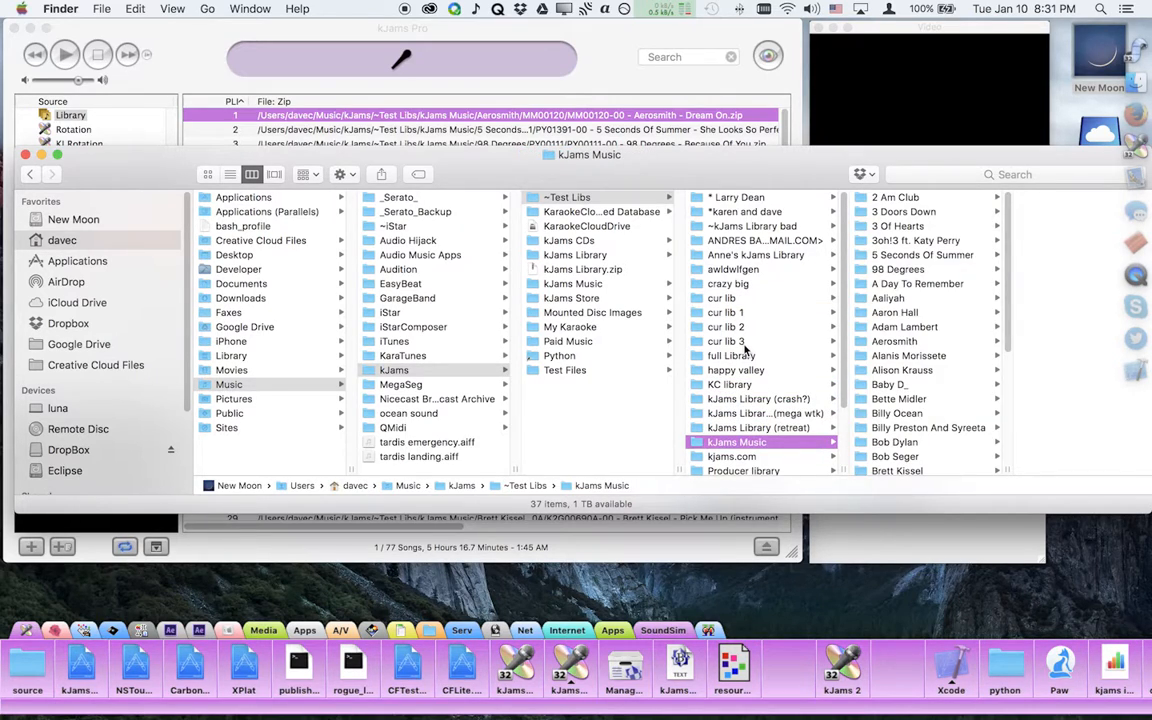
click(868, 341)
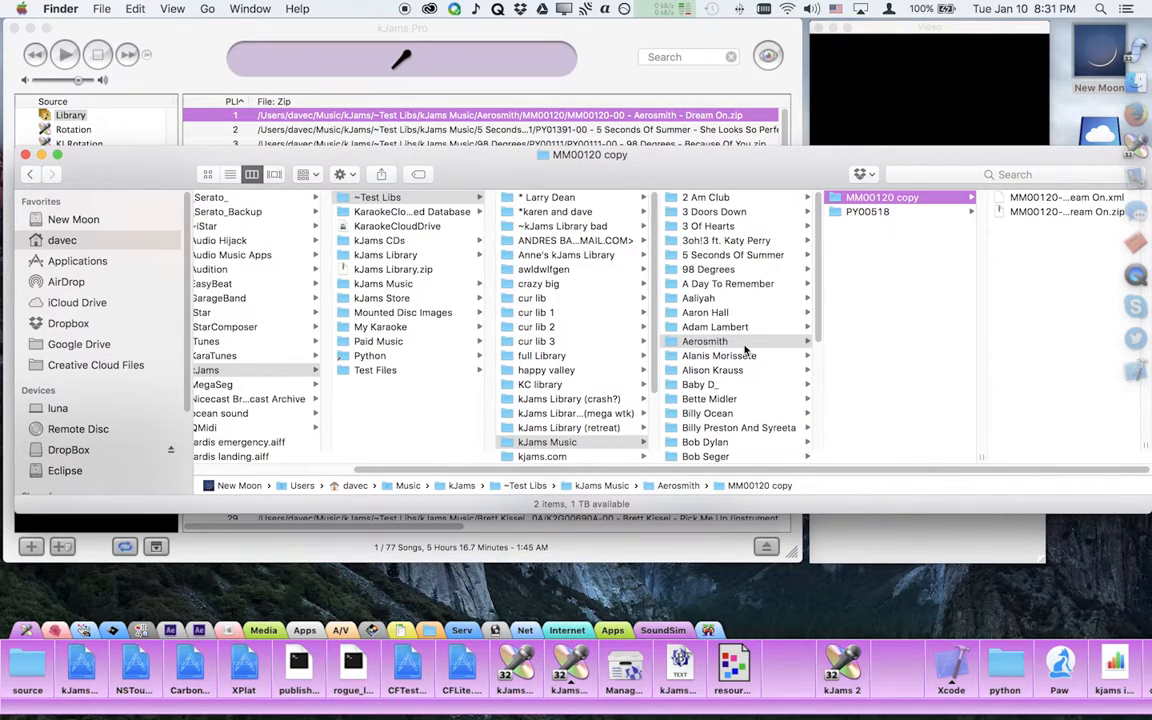
click(899, 197)
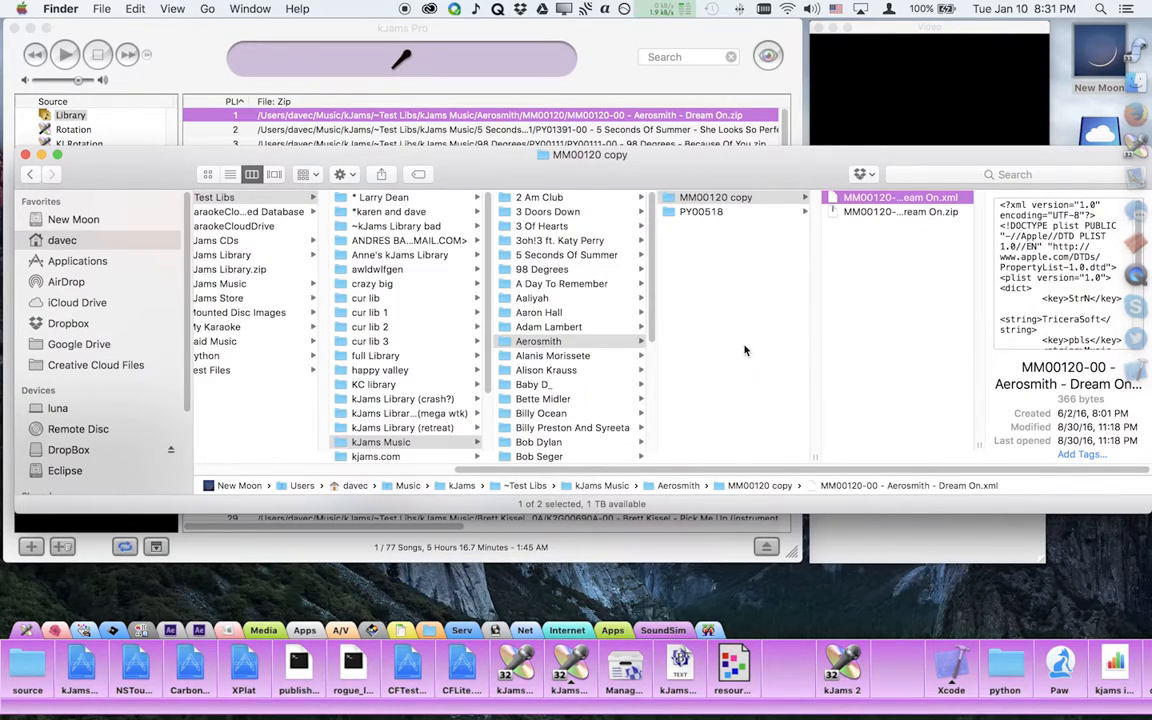
click(898, 211)
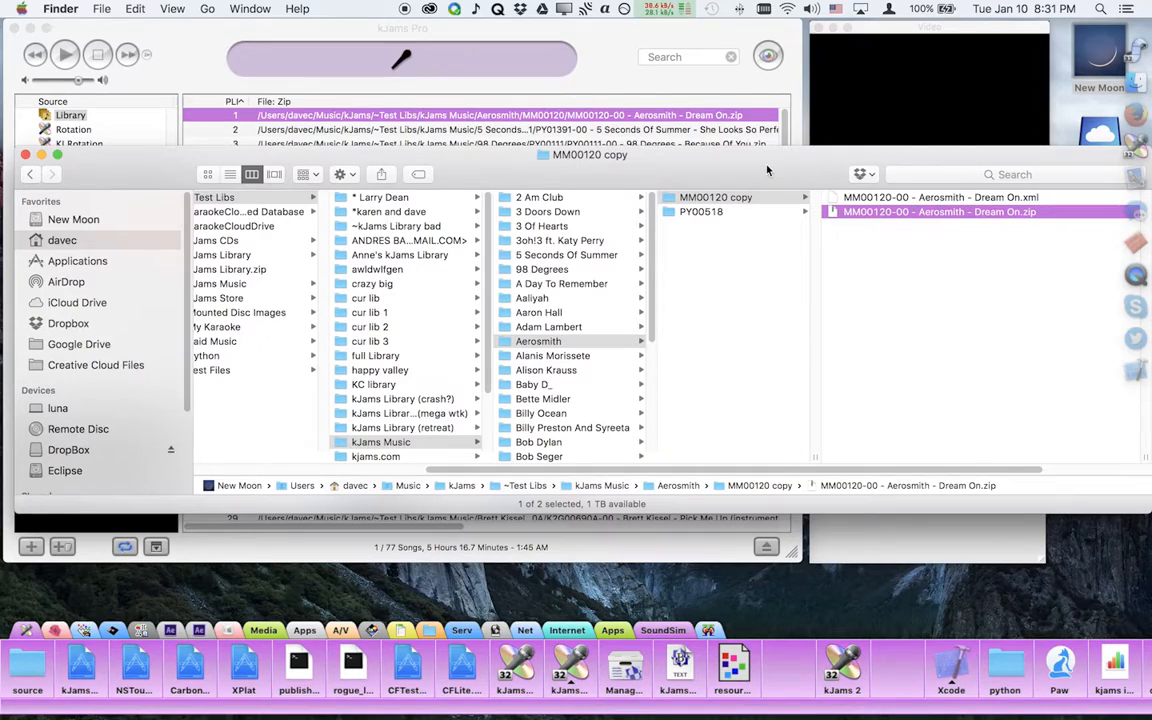
mouse_move(535, 123)
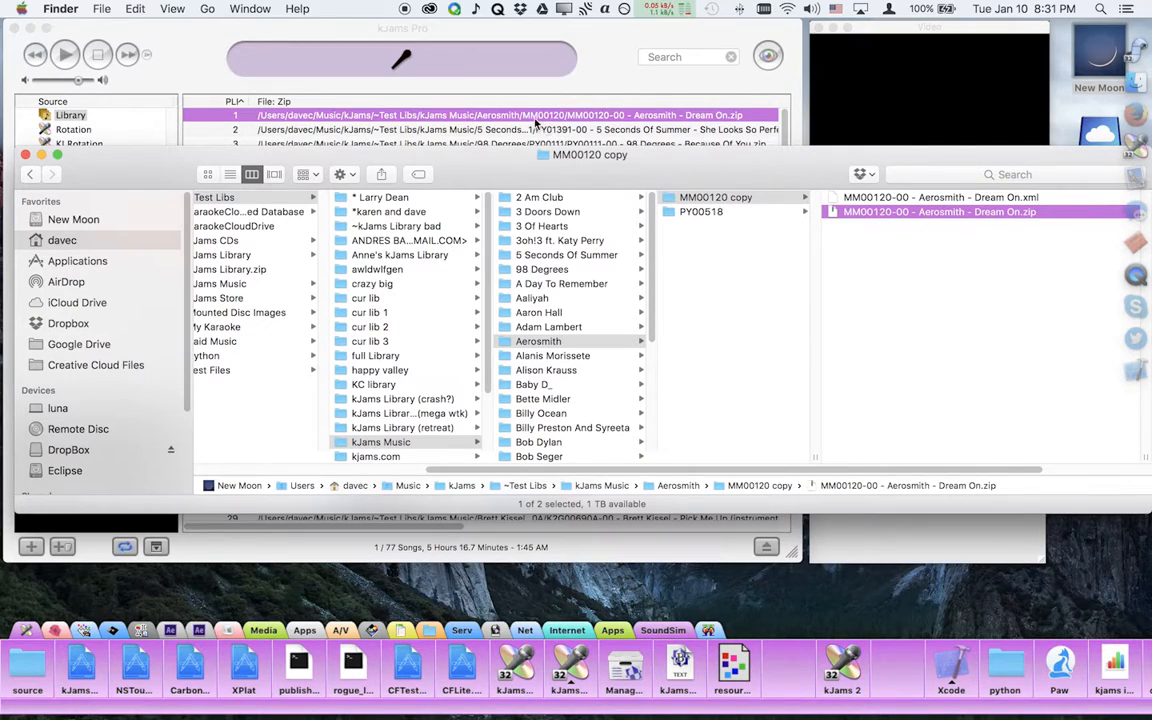
mouse_move(580, 130)
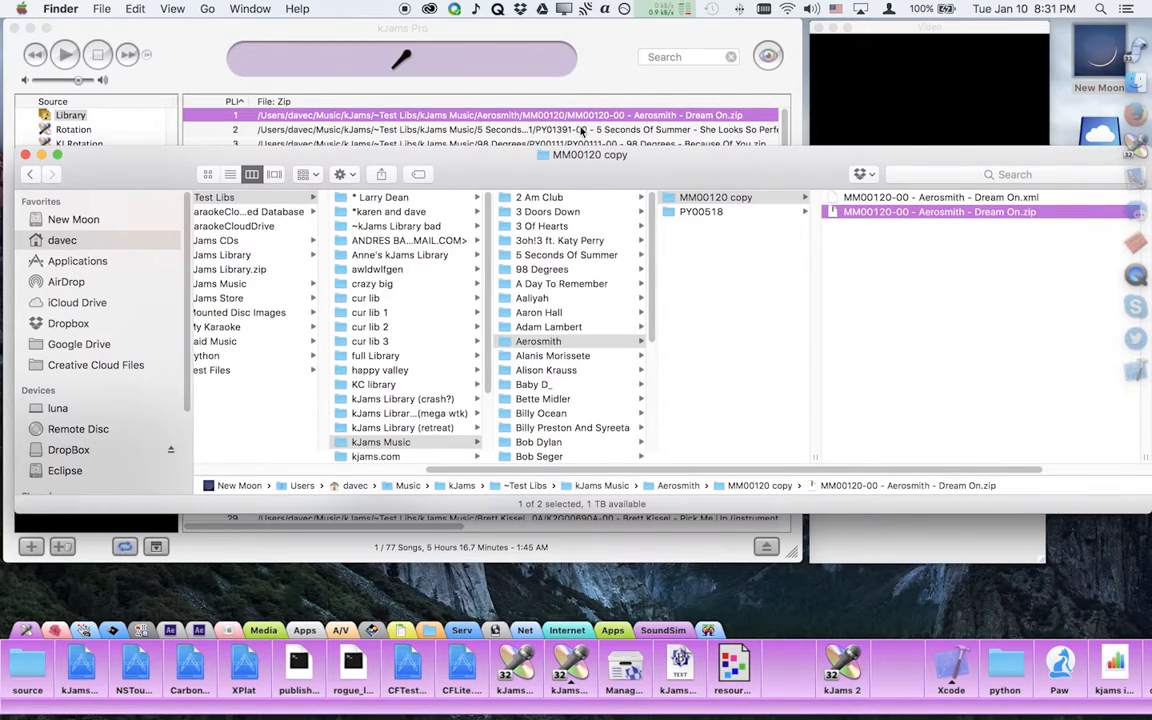
Return to the kJams song list and play Dream On.
click(716, 197)
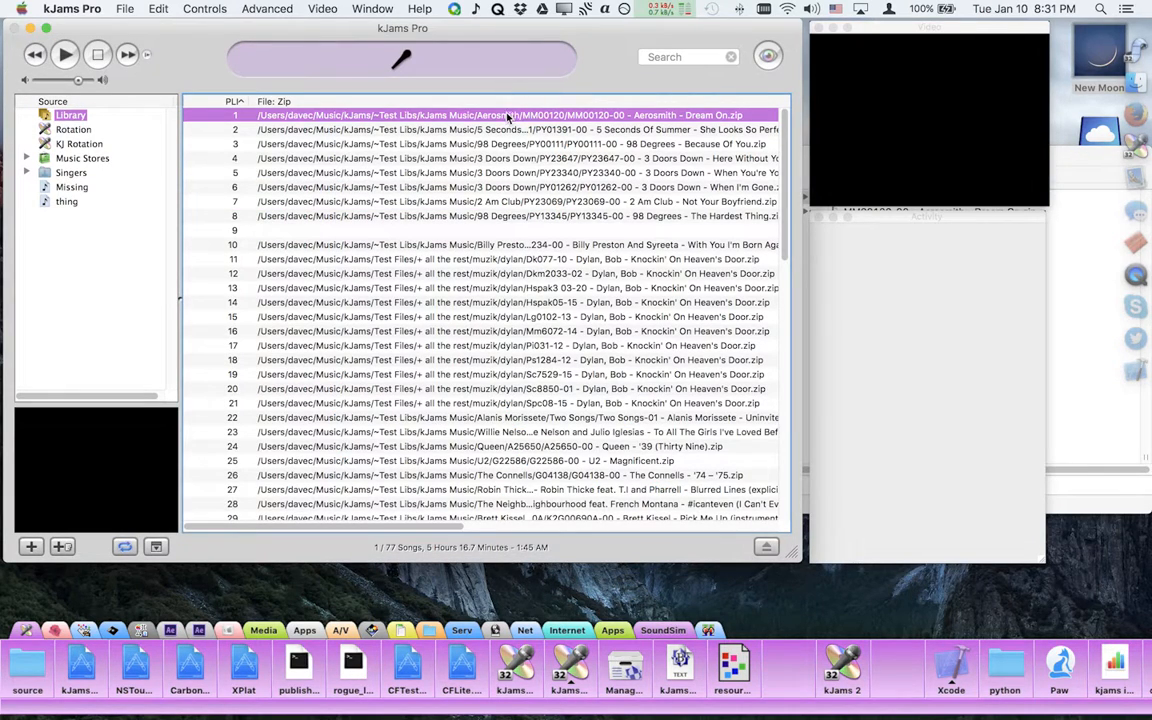
click(64, 54)
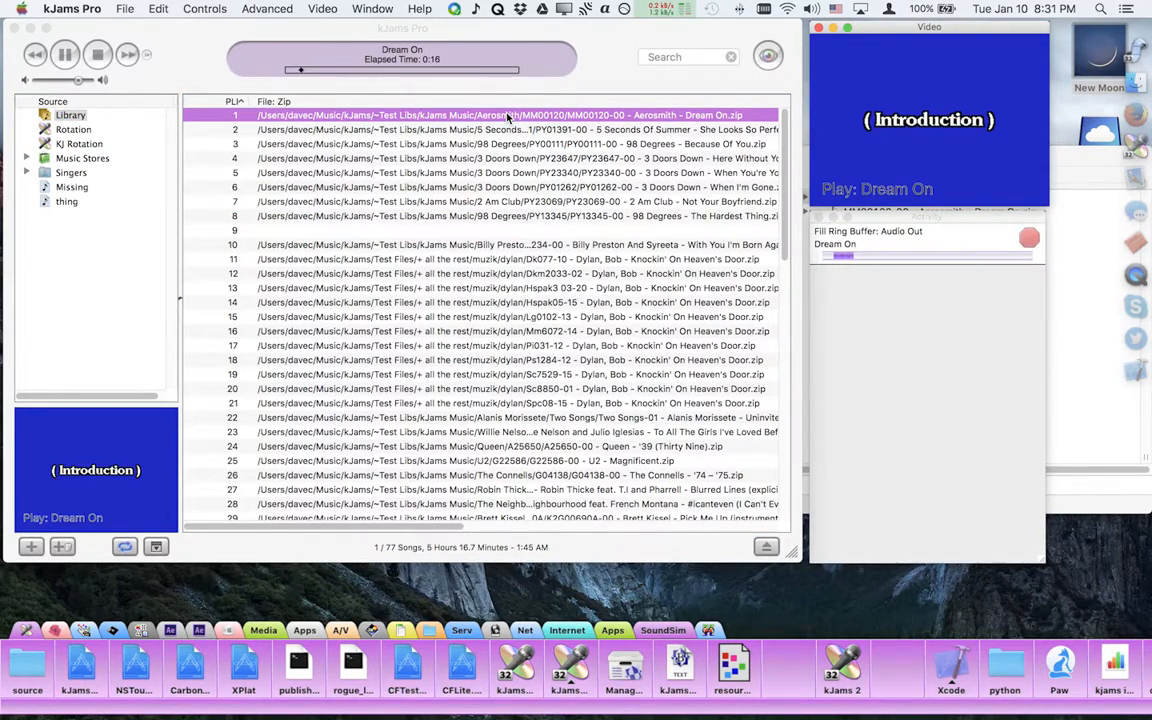